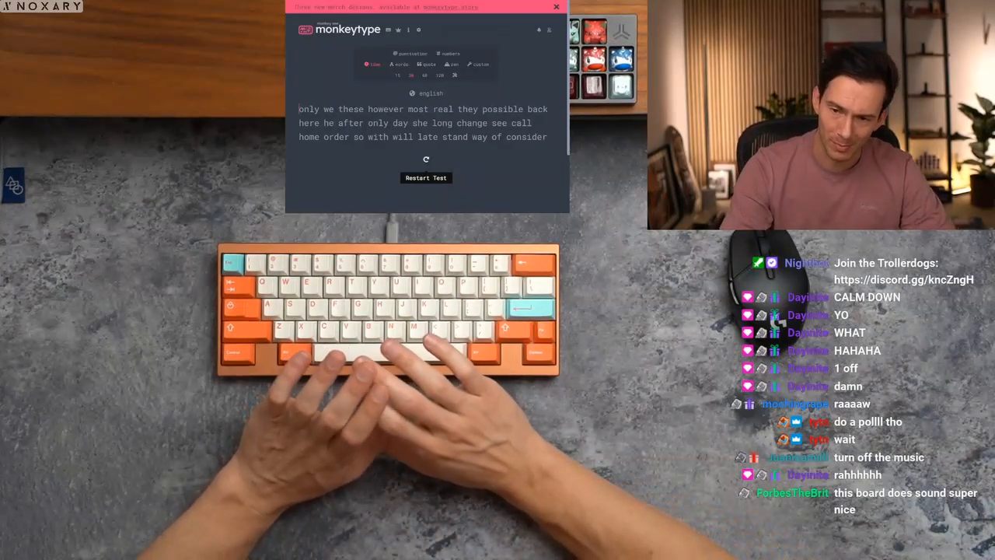
{"action": "type", "text": "only"}
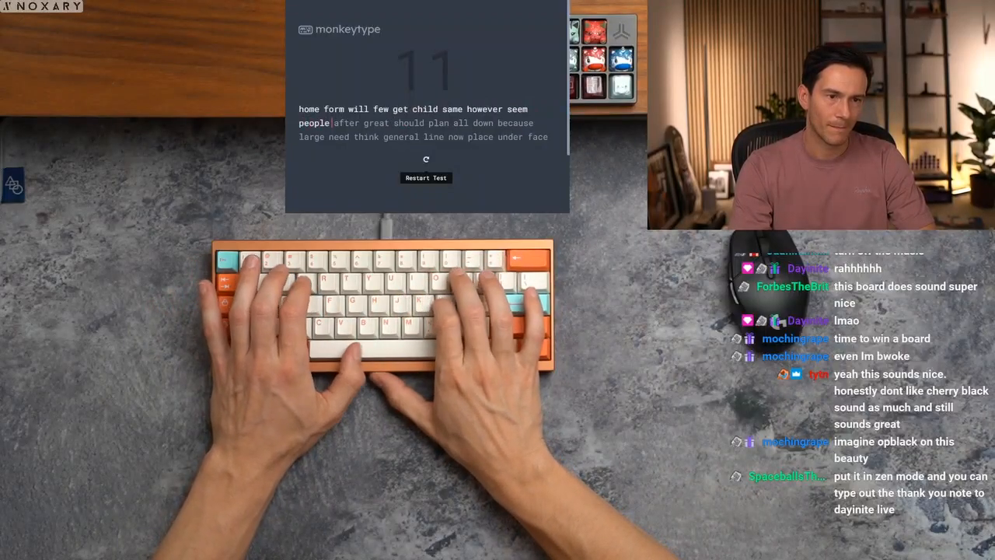
{"action": "type", "text": "after great should plan"}
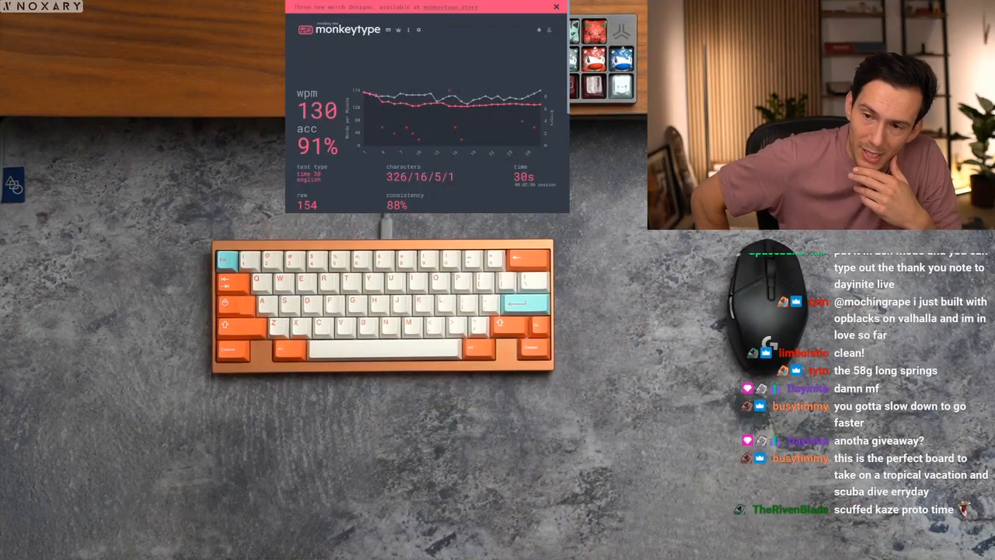
{"action": "scroll", "scroll_direction": "down", "scroll_amount": 3}
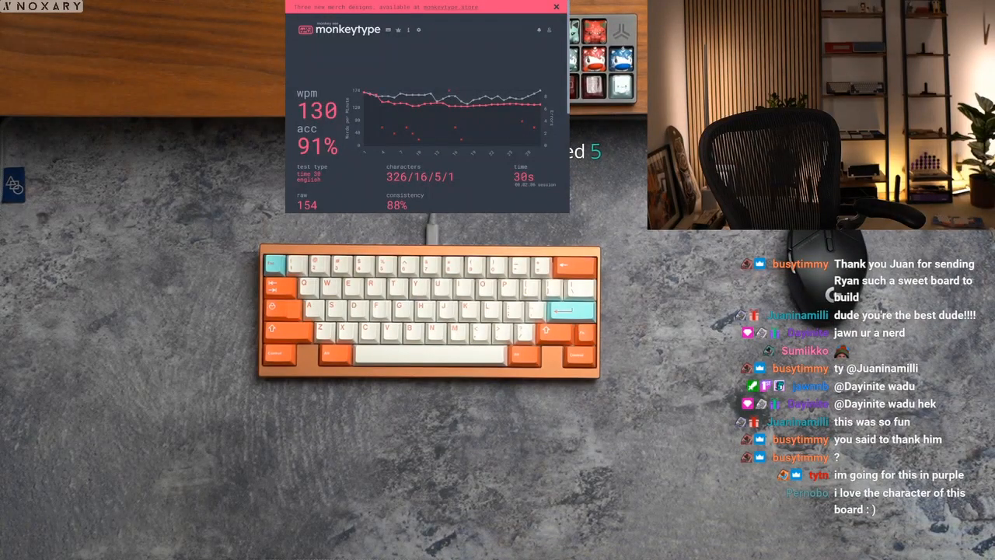
{"action": "scroll", "scroll_direction": "down", "scroll_amount": 3}
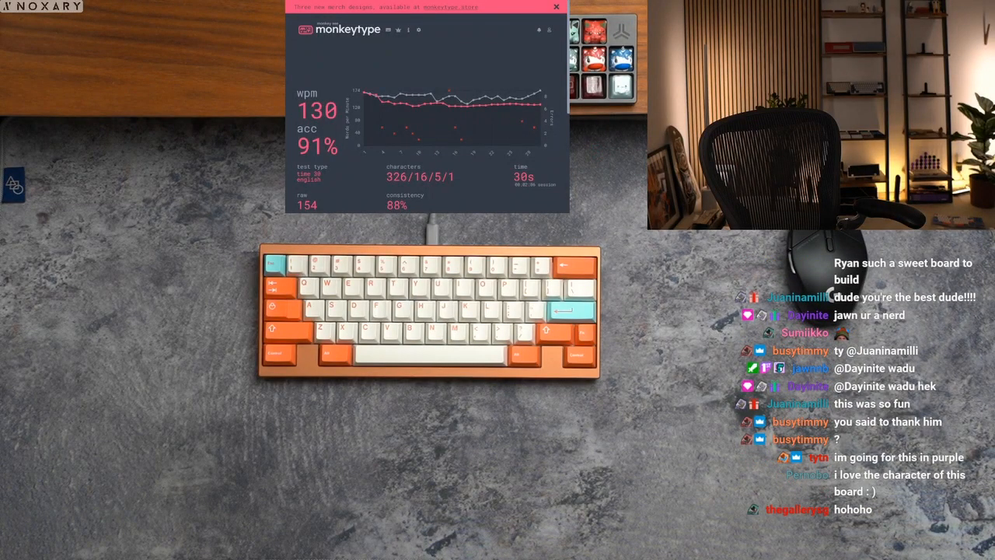
{"action": "scroll", "scroll_direction": "down", "scroll_amount": 3}
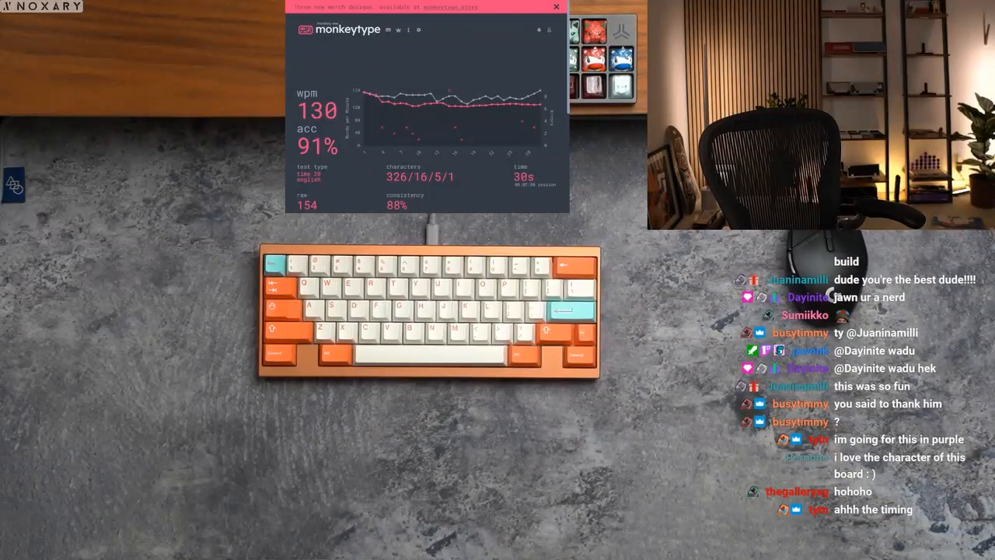
{"action": "scroll", "scroll_direction": "down", "scroll_amount": 3}
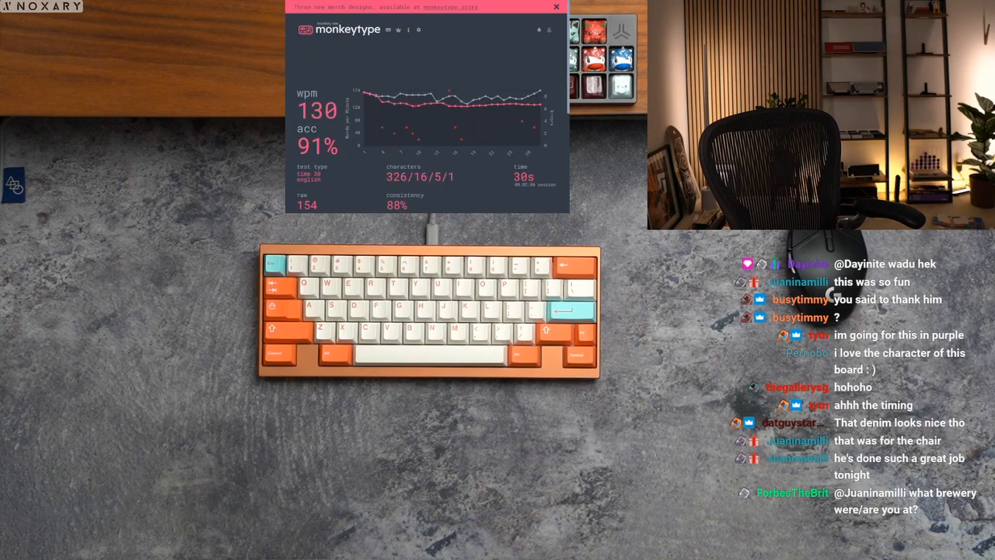
{"action": "scroll", "scroll_direction": "down", "scroll_amount": 3}
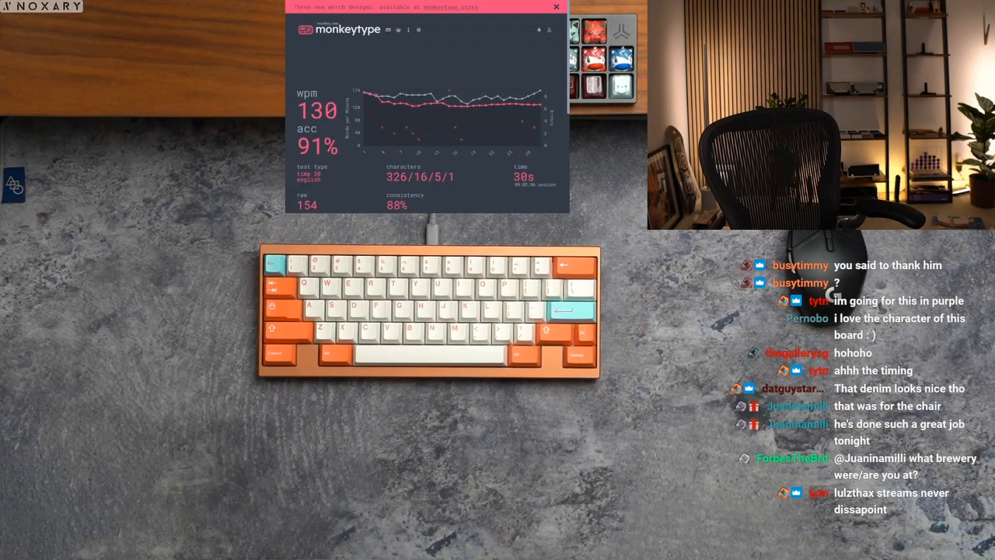
{"action": "scroll", "scroll_direction": "down", "scroll_amount": 3}
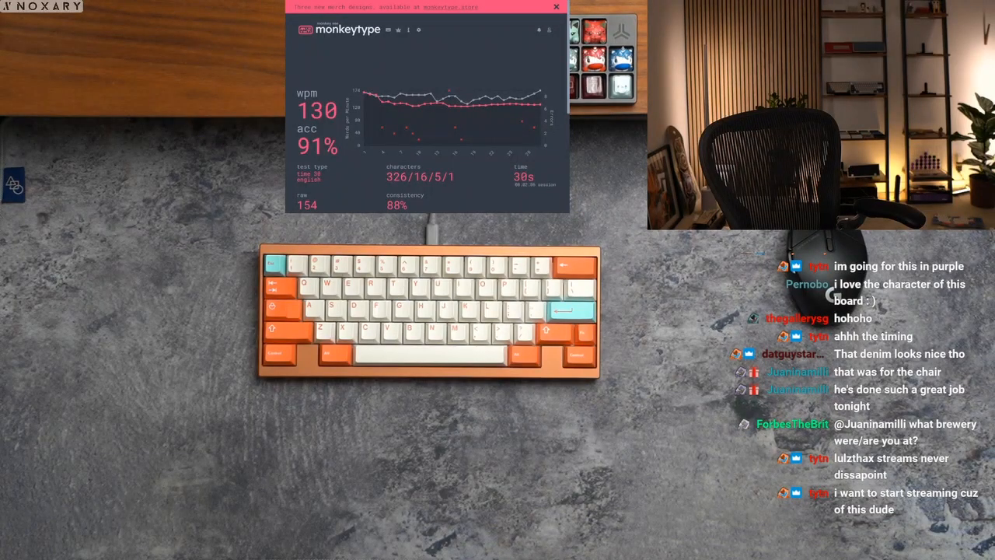
{"action": "scroll", "scroll_direction": "down", "scroll_amount": 3}
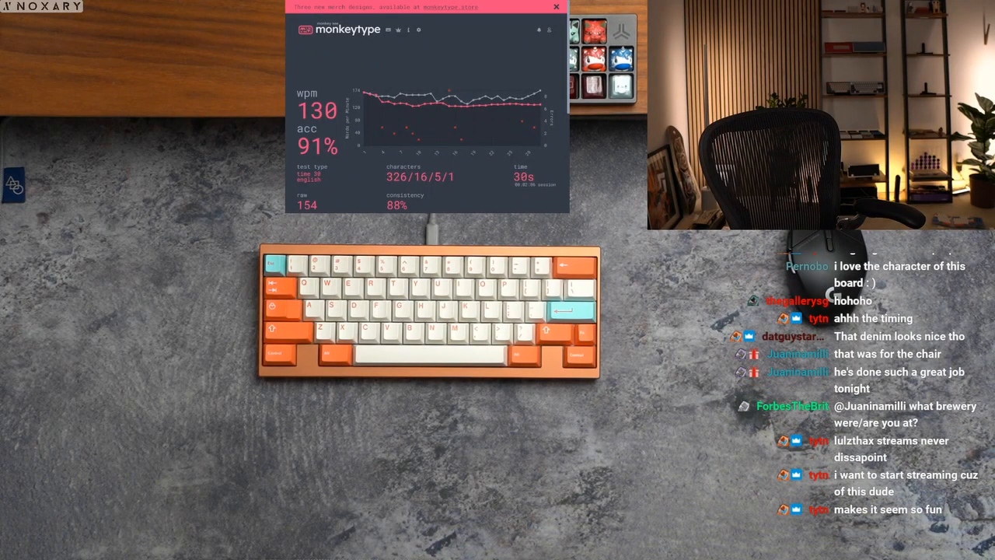